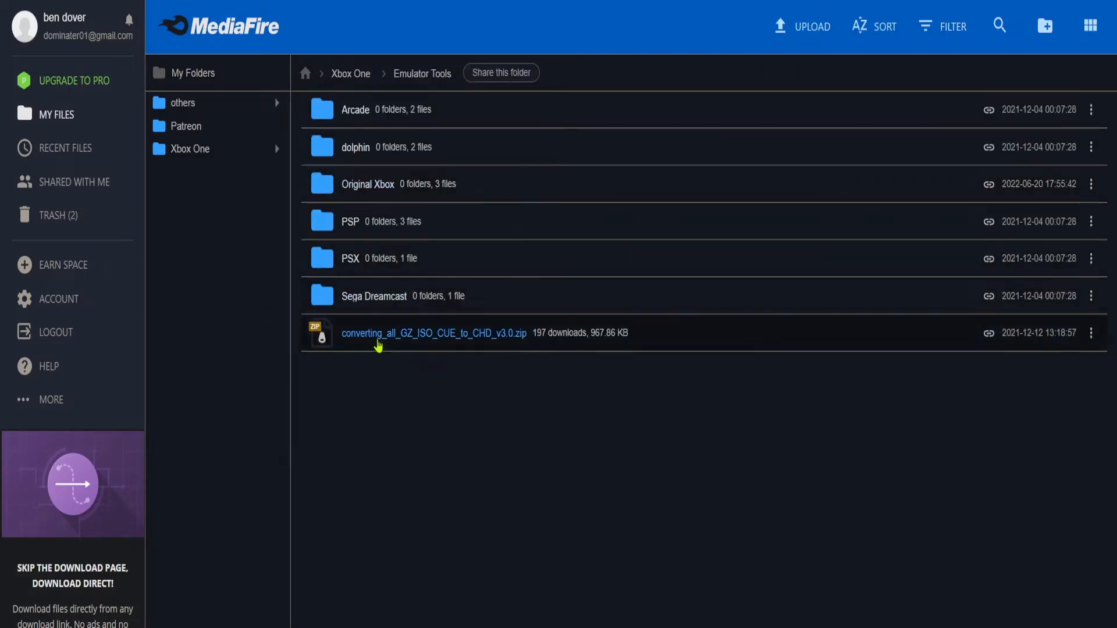
- Download converting_all_GZ_ISO_CUE_to_CHD_v3.0.zip from MediaFire and show it in the Downloads folder
click(433, 333)
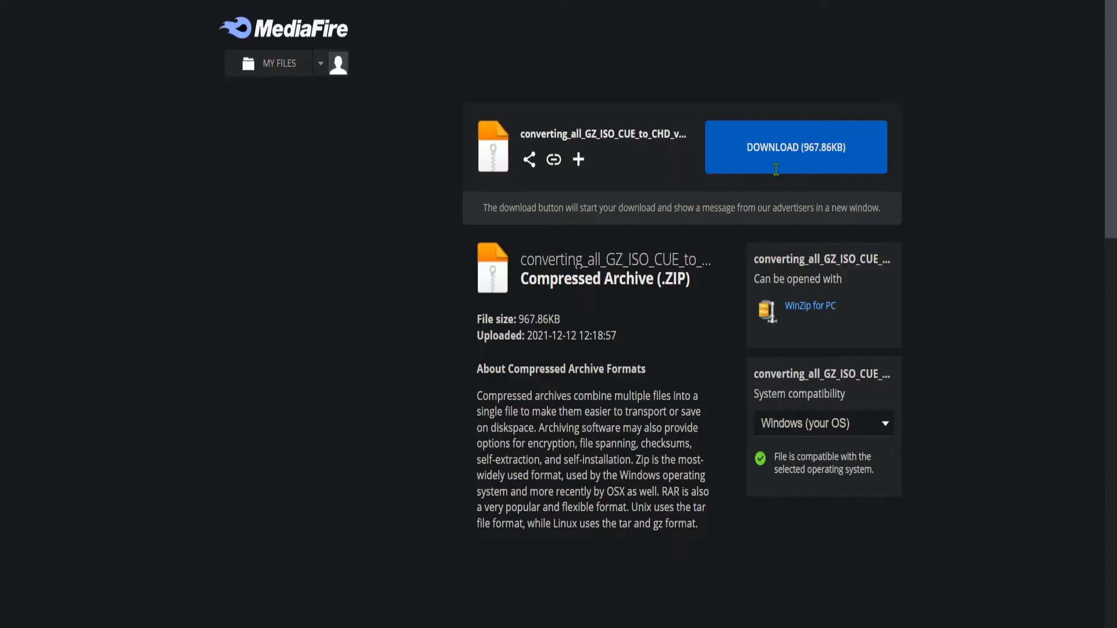
click(796, 147)
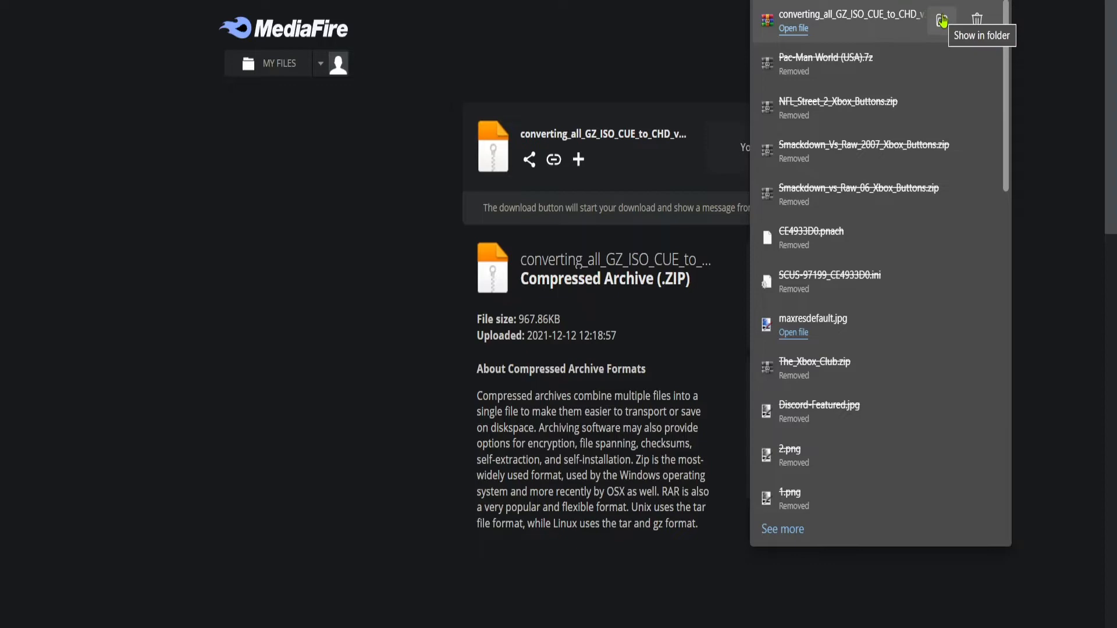
click(941, 19)
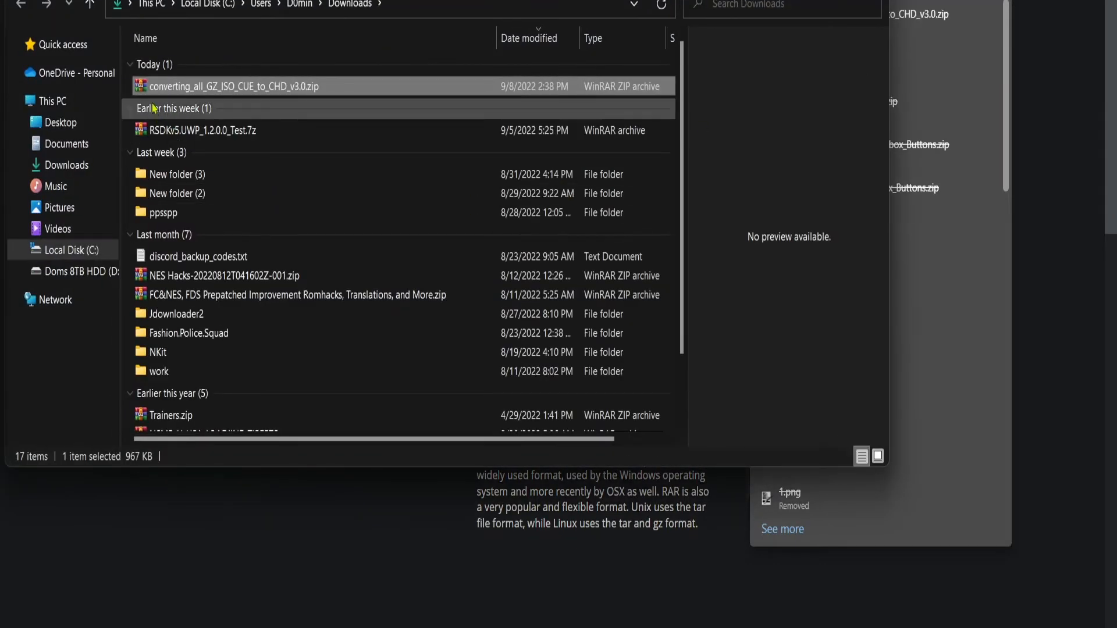
- Copy the converter zip beside the Pac-Man World (USA) folder and extract it there
right_click(235, 86)
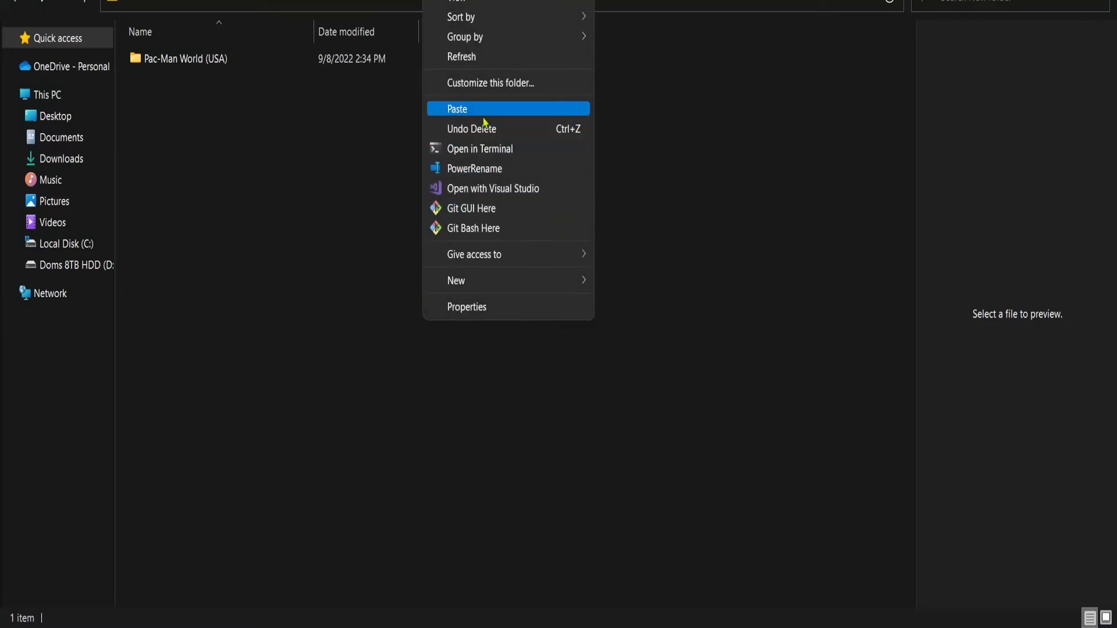
click(457, 109)
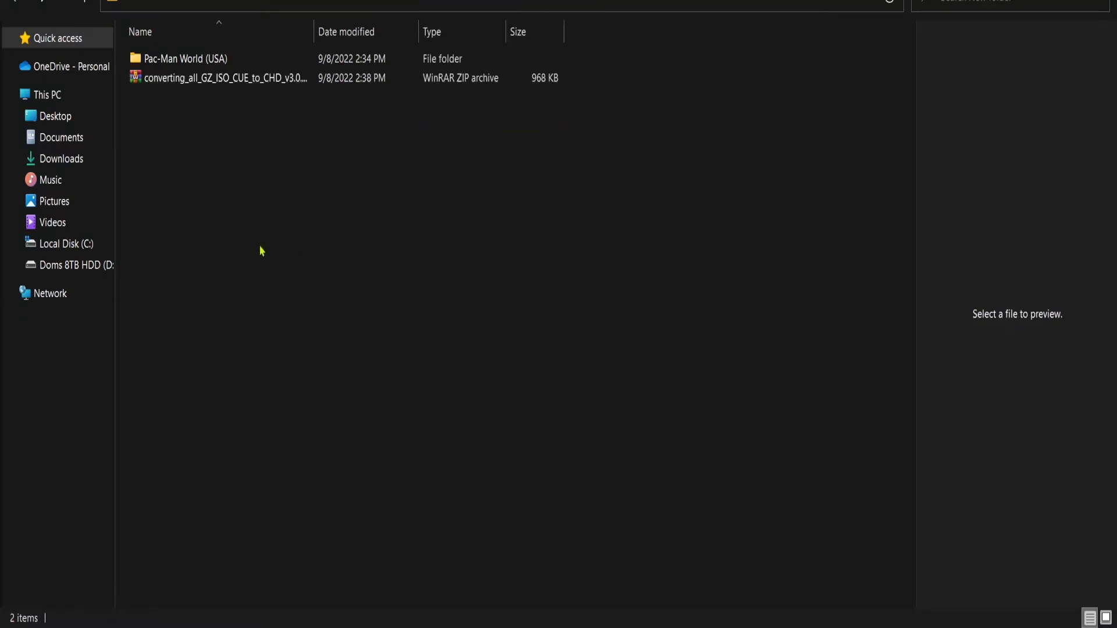
mouse_move(450, 397)
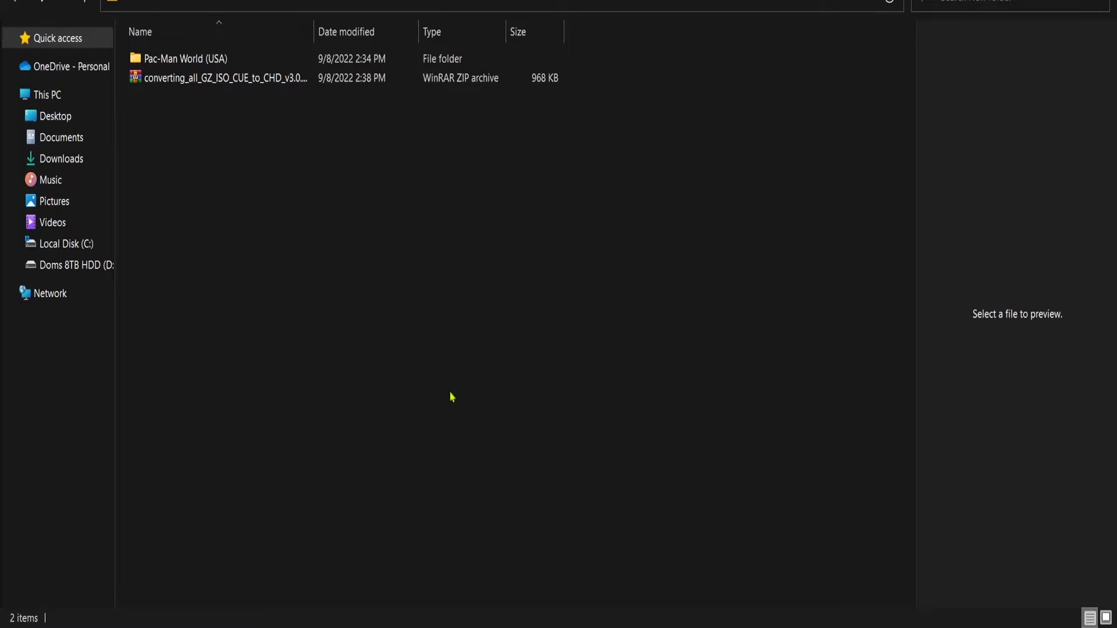
mouse_move(333, 373)
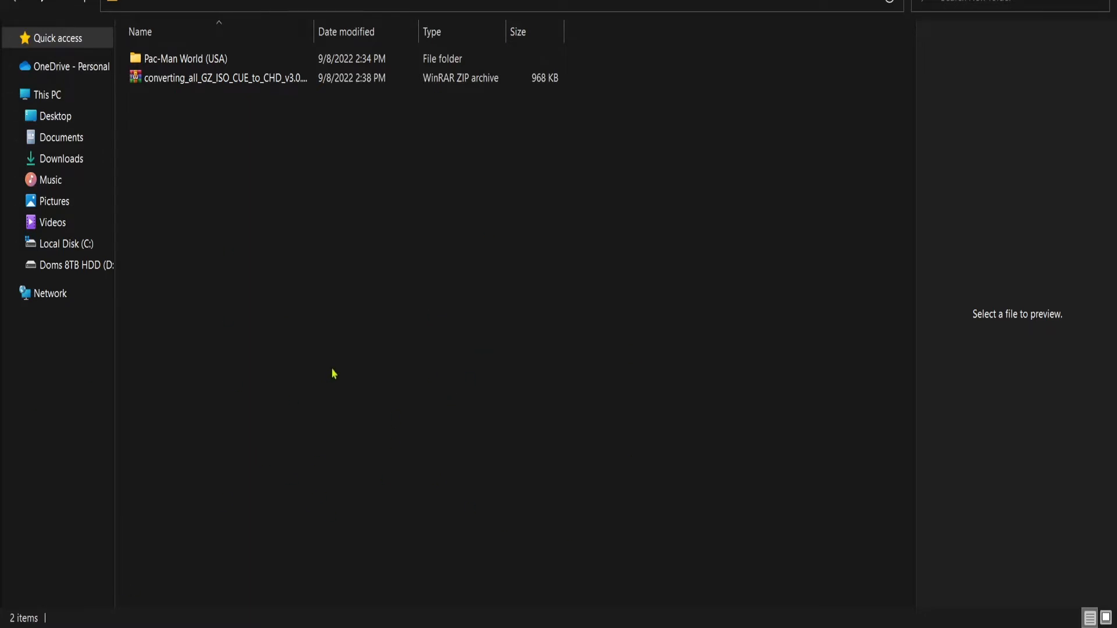
mouse_move(225, 141)
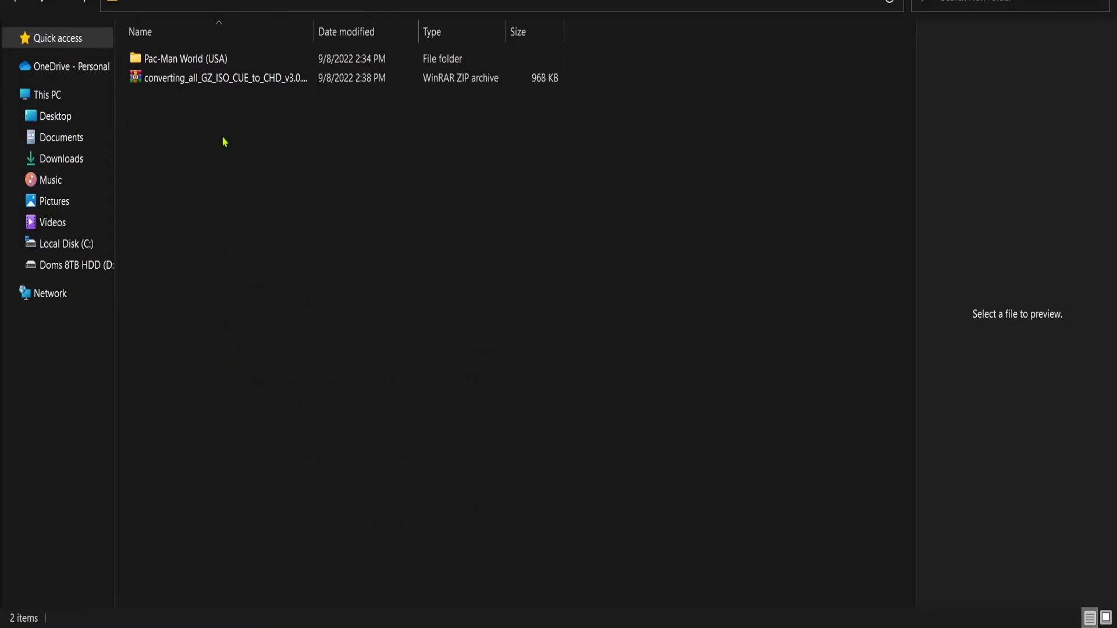
click(217, 78)
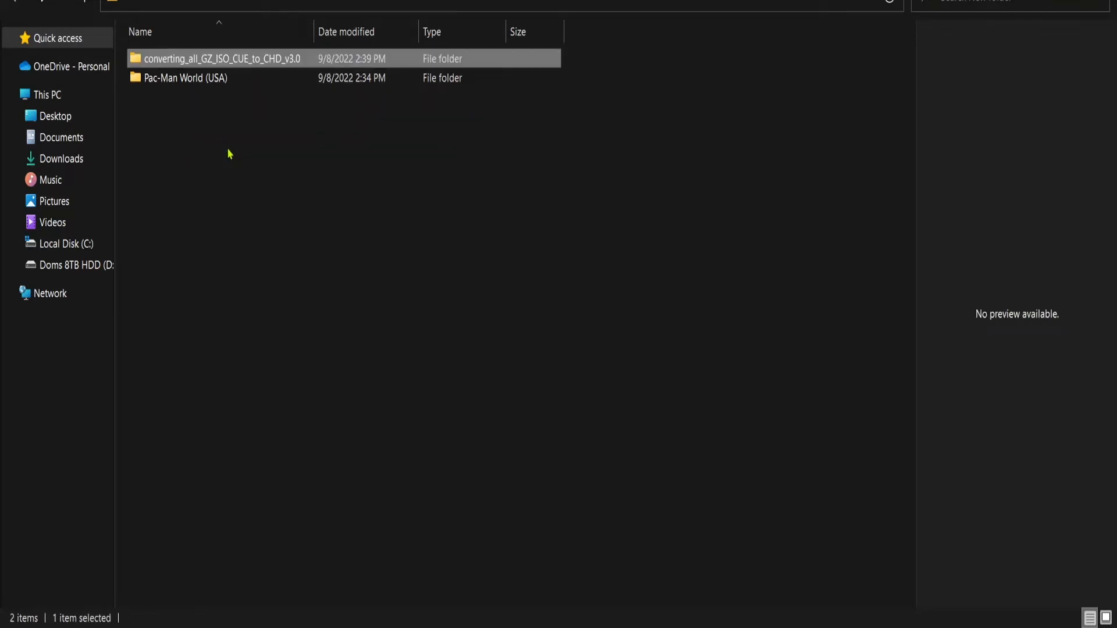
- Open the Pac-Man World (USA) folder and select all its track and cue files
double_click(213, 58)
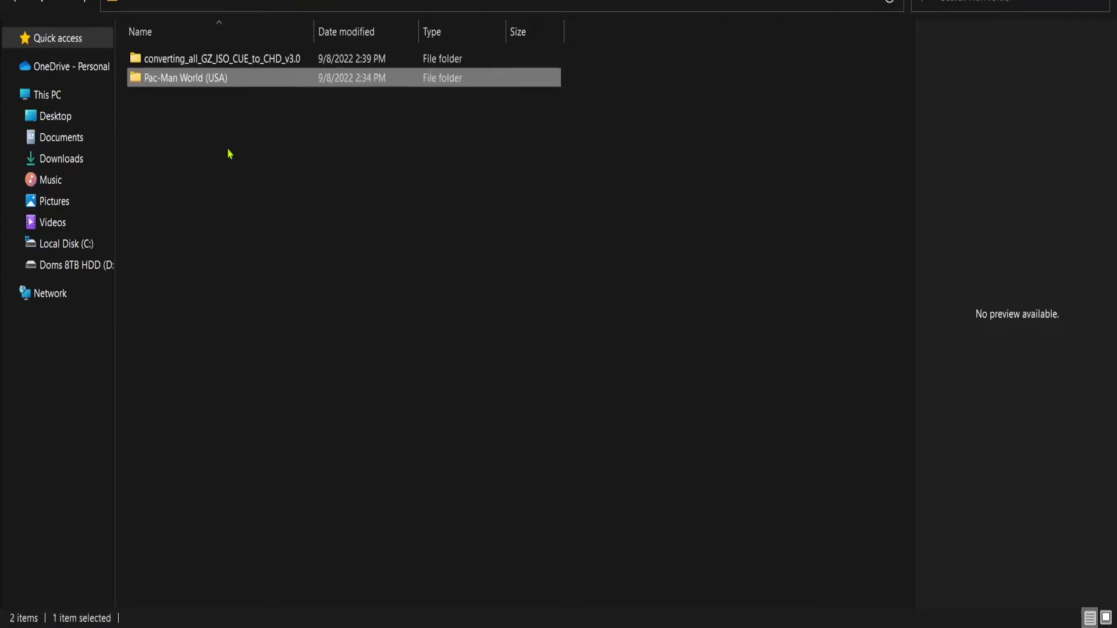
double_click(184, 77)
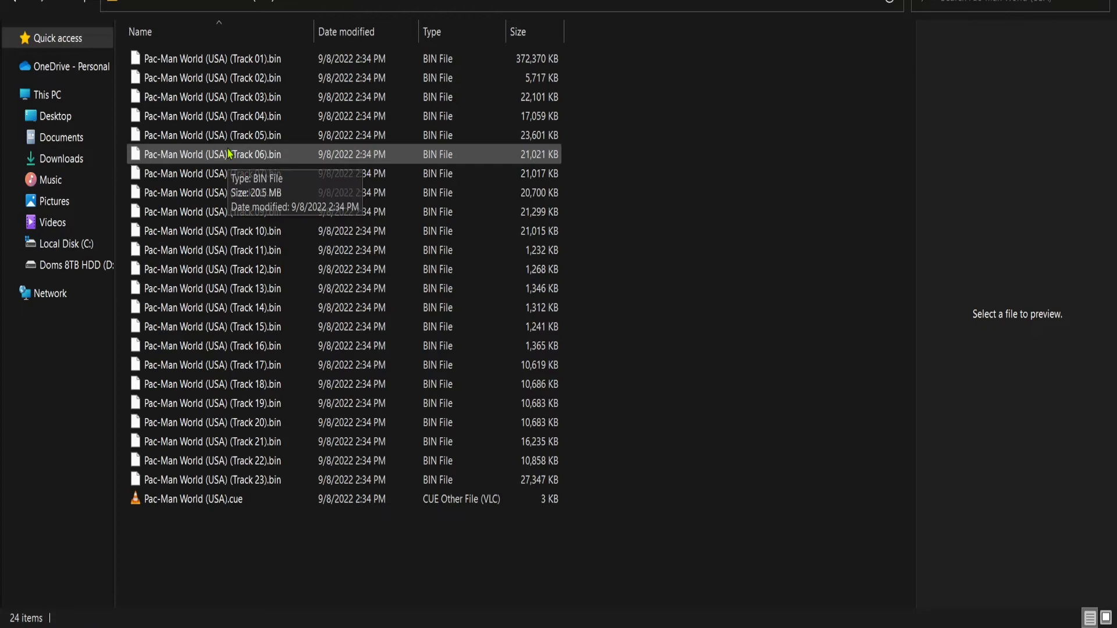
key(ctrl+a)
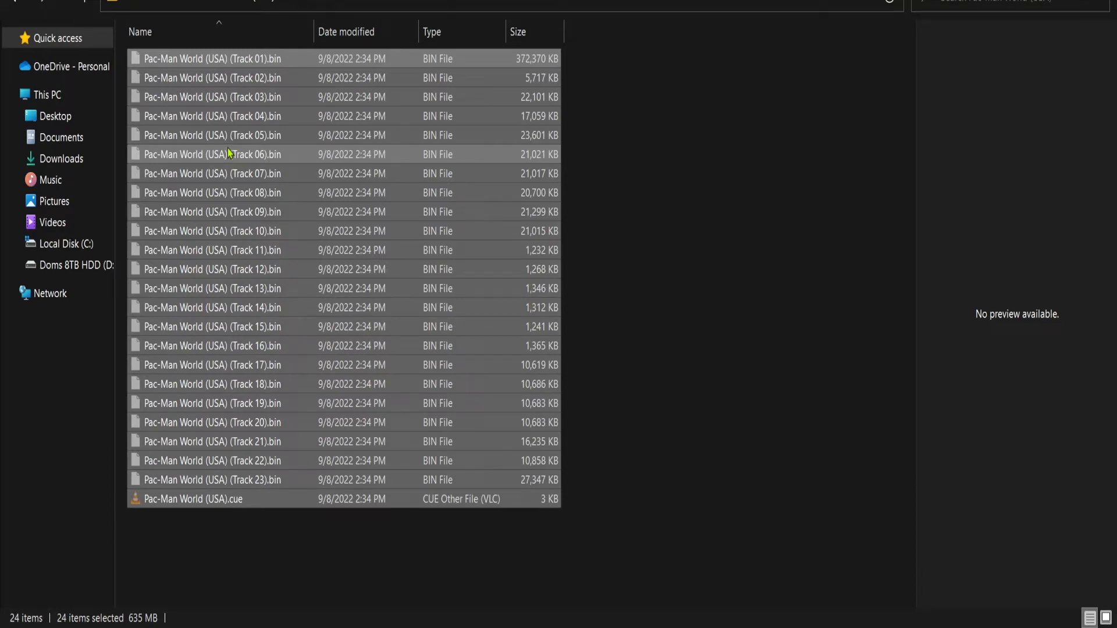
mouse_move(299, 586)
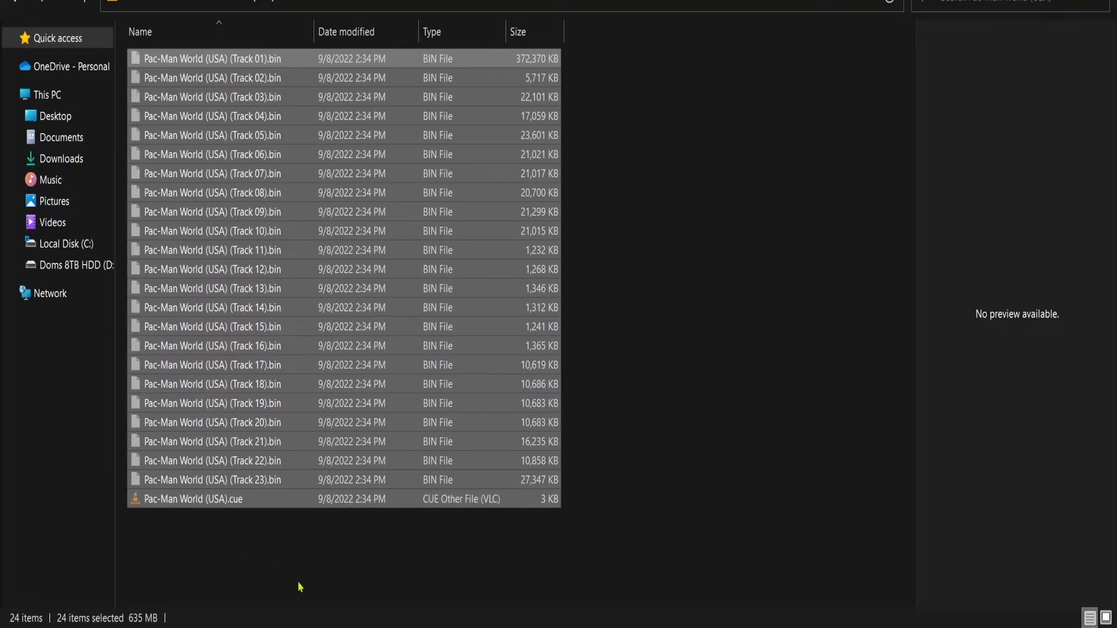
mouse_move(326, 574)
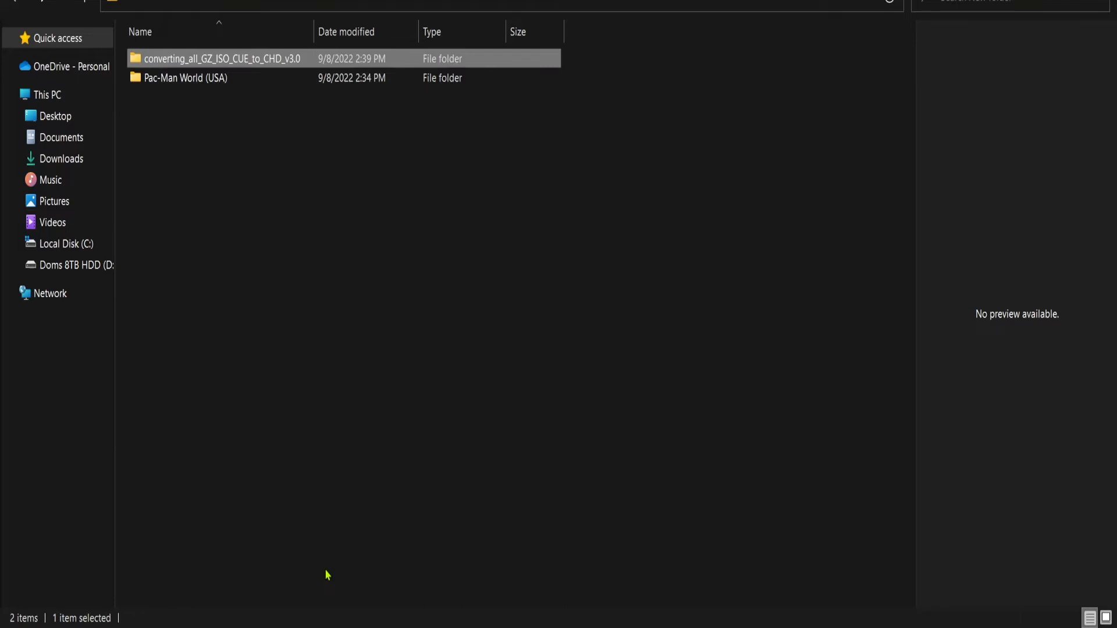
- In the converting_all_GZ_ISO_CUE_to_CHD_v3.0 folder, run the __all ALL to CHD.bat script
double_click(215, 58)
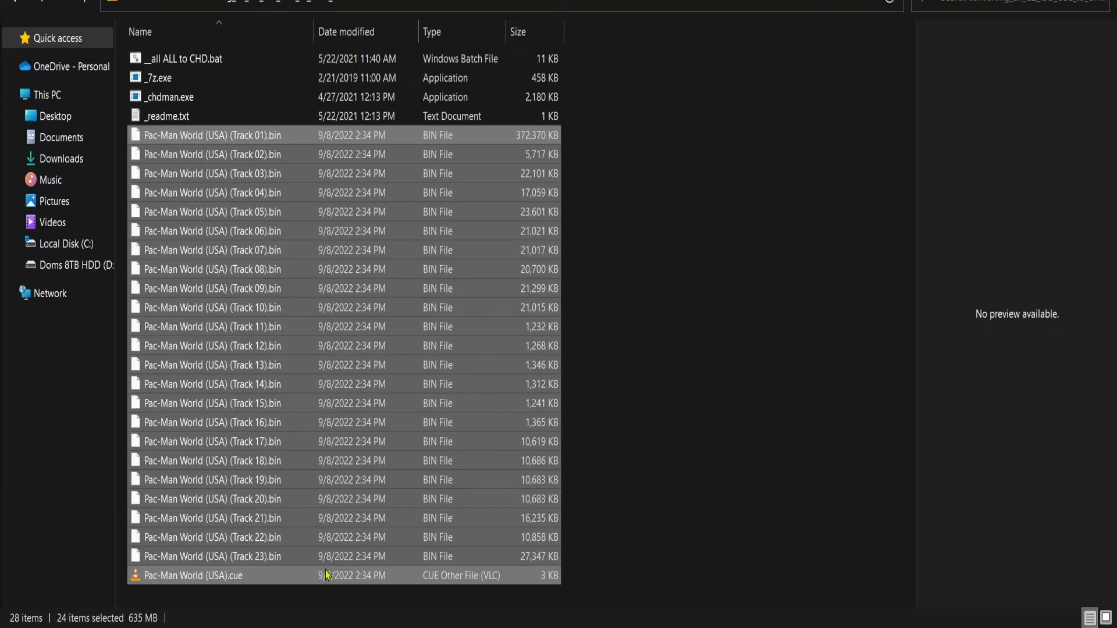
click(650, 254)
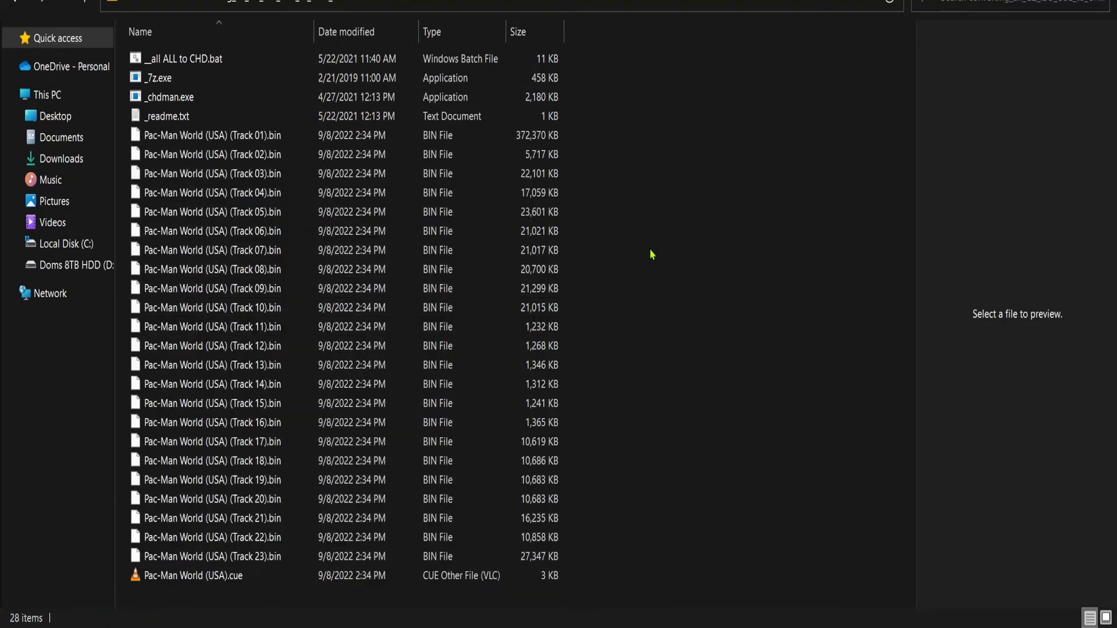
mouse_move(225, 619)
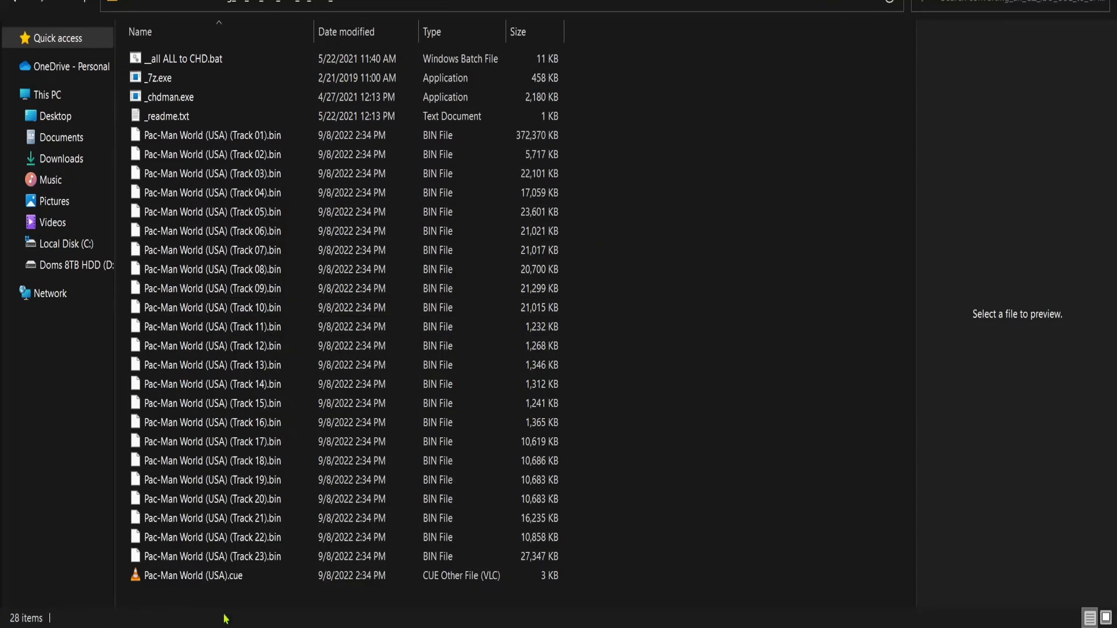
click(185, 58)
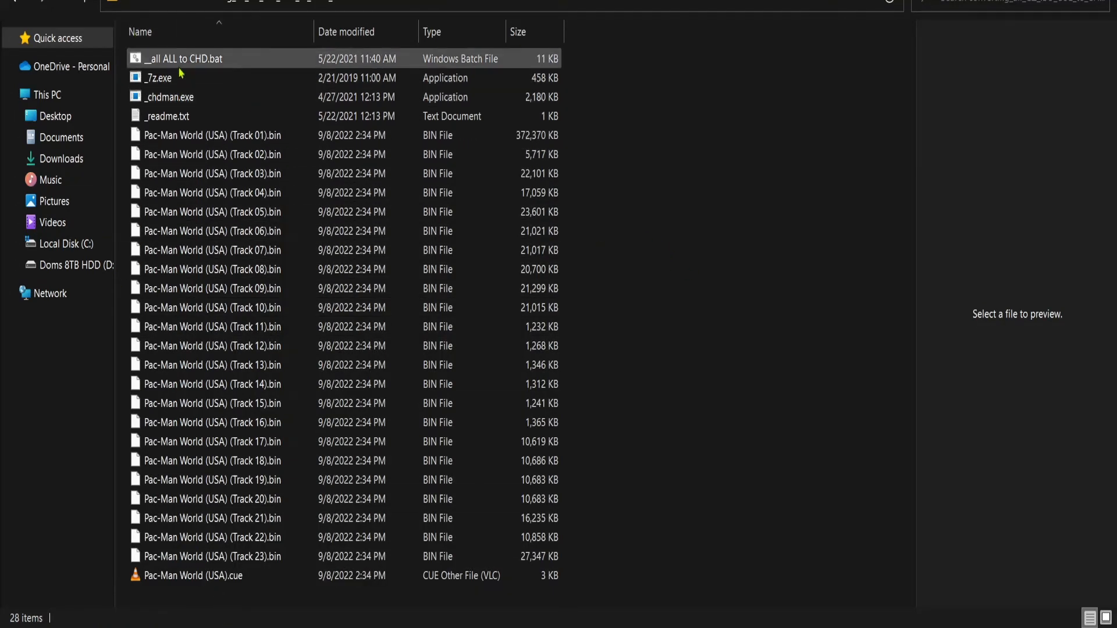
double_click(183, 58)
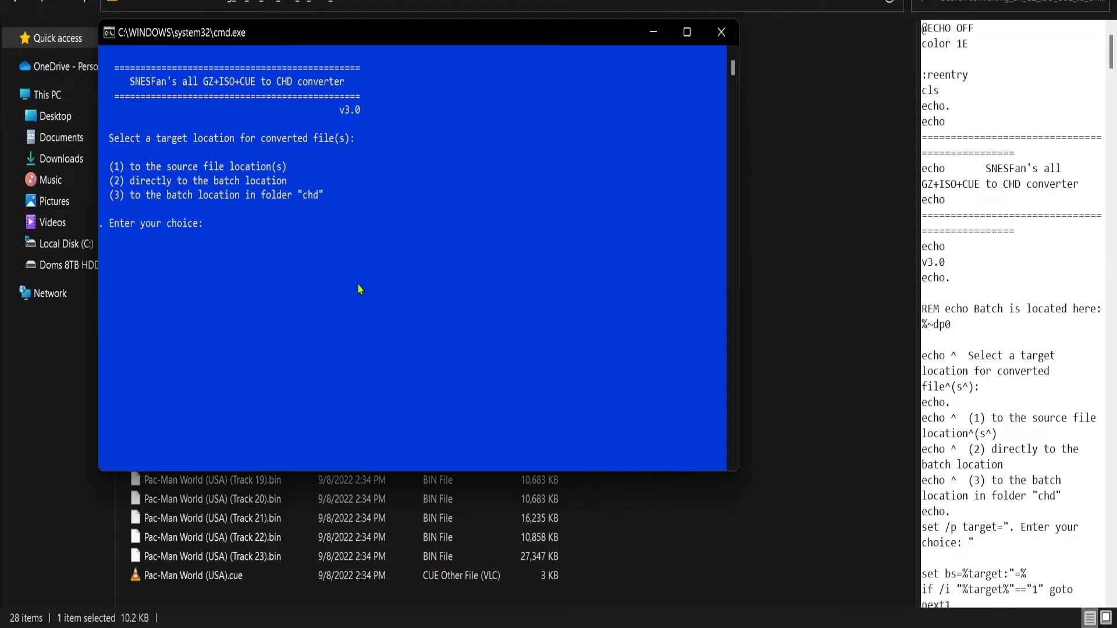
mouse_move(718, 508)
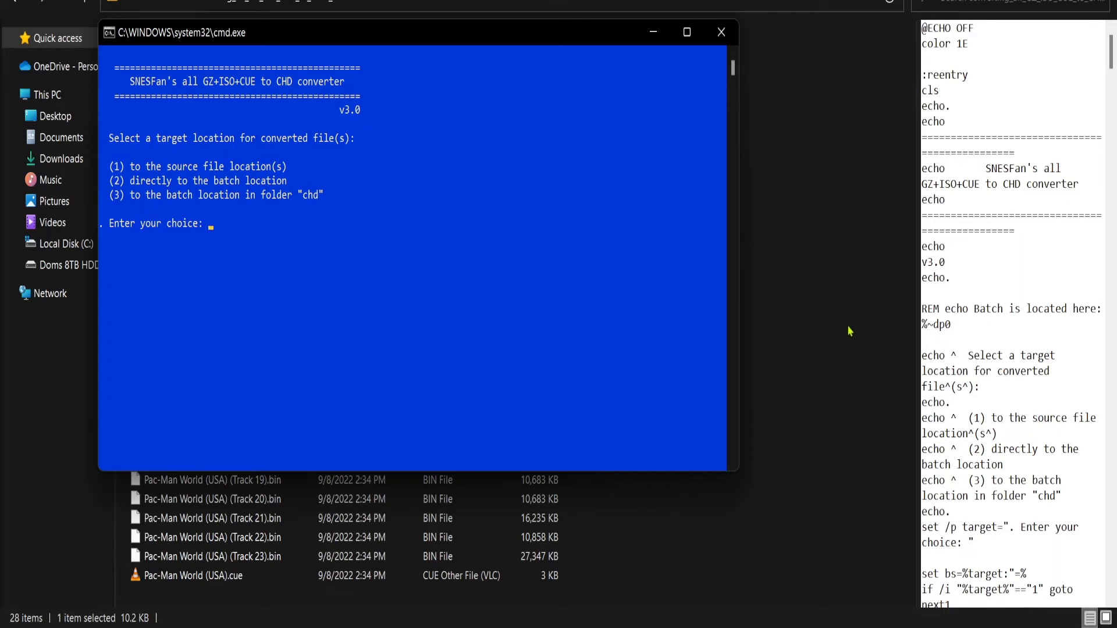
mouse_move(822, 311)
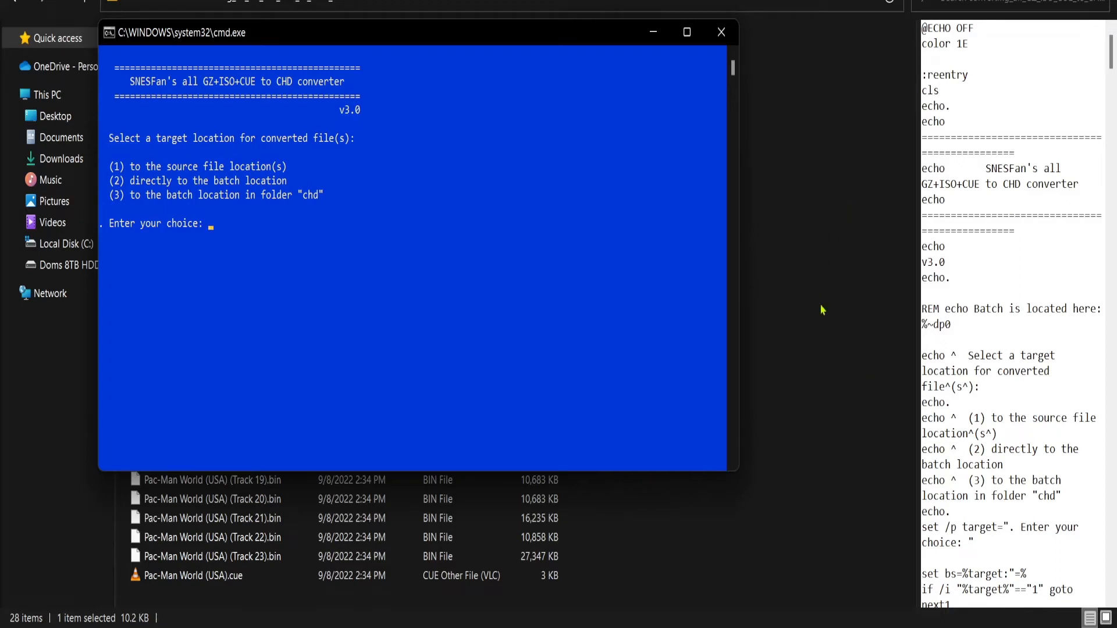
- Choose option 3 to save output in the chd folder and start converting the cue
text(3)
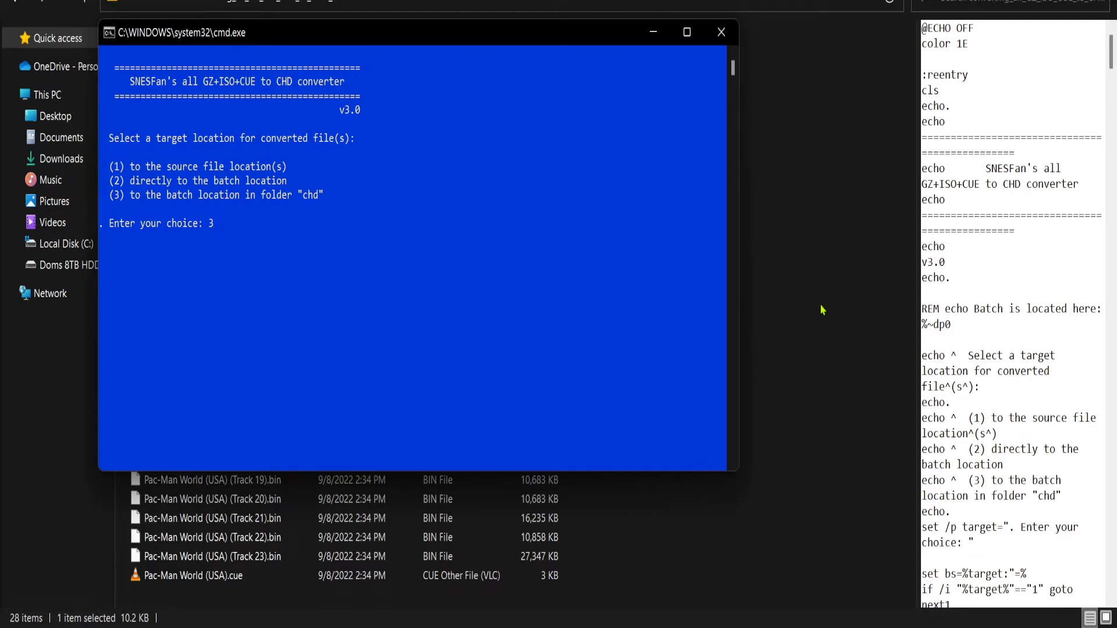
key(enter)
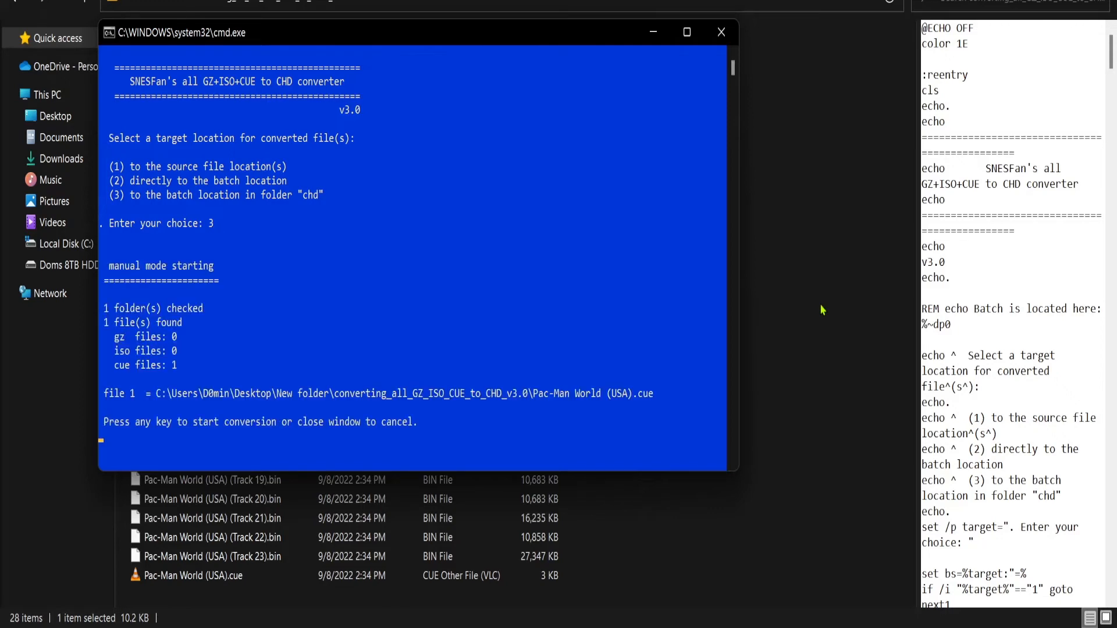
key(enter)
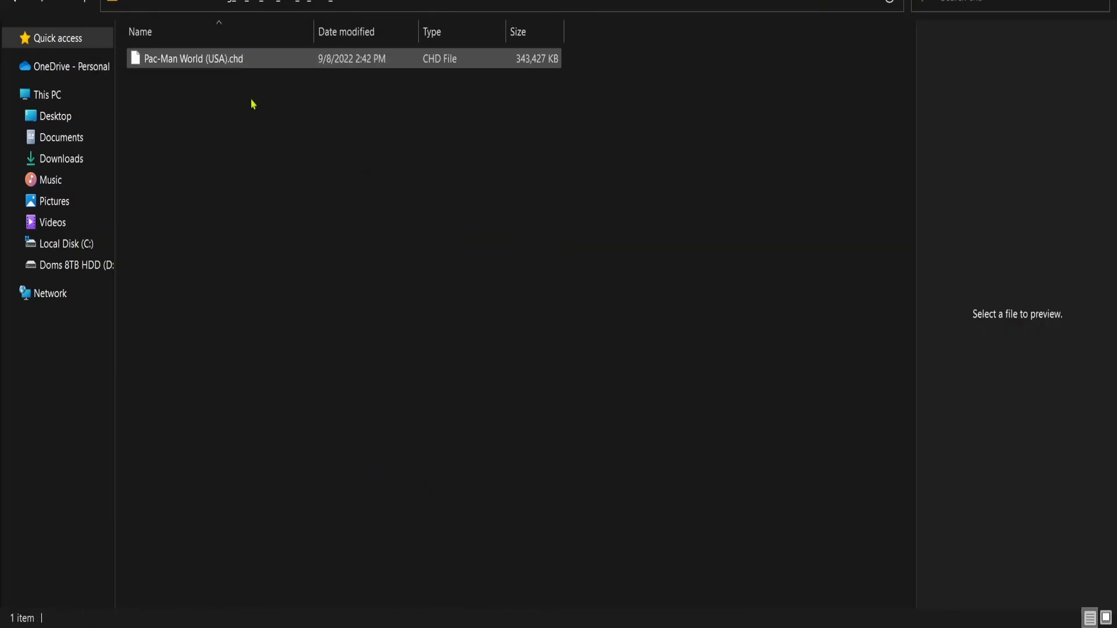
- Check the 343 MB Pac-Man World (USA).chd, return to the converter folder, and reopen chd
click(194, 58)
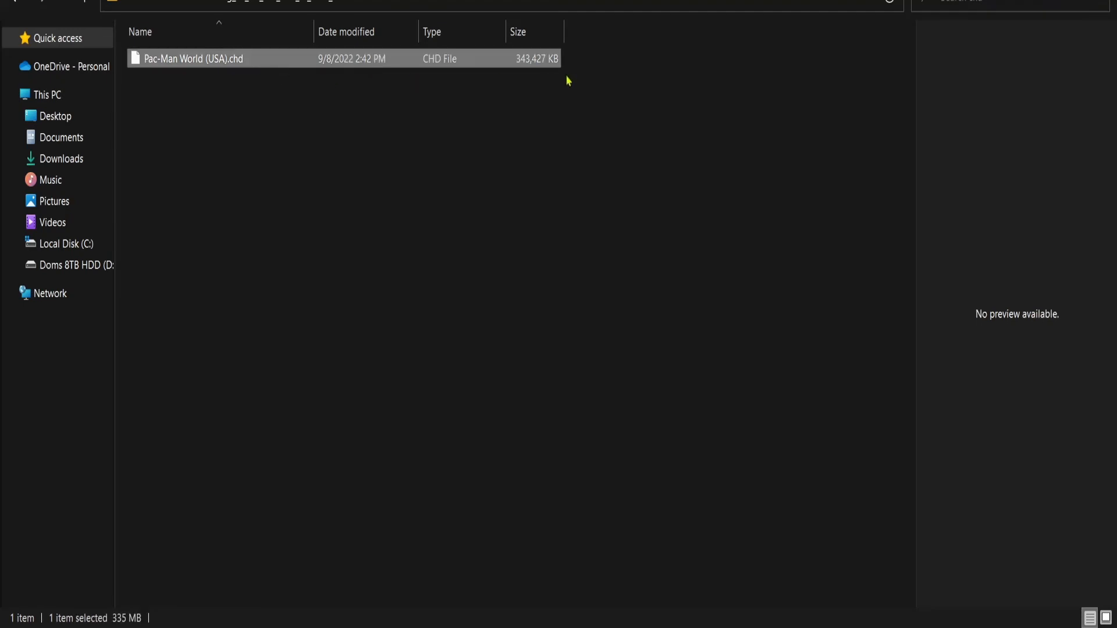
mouse_move(271, 139)
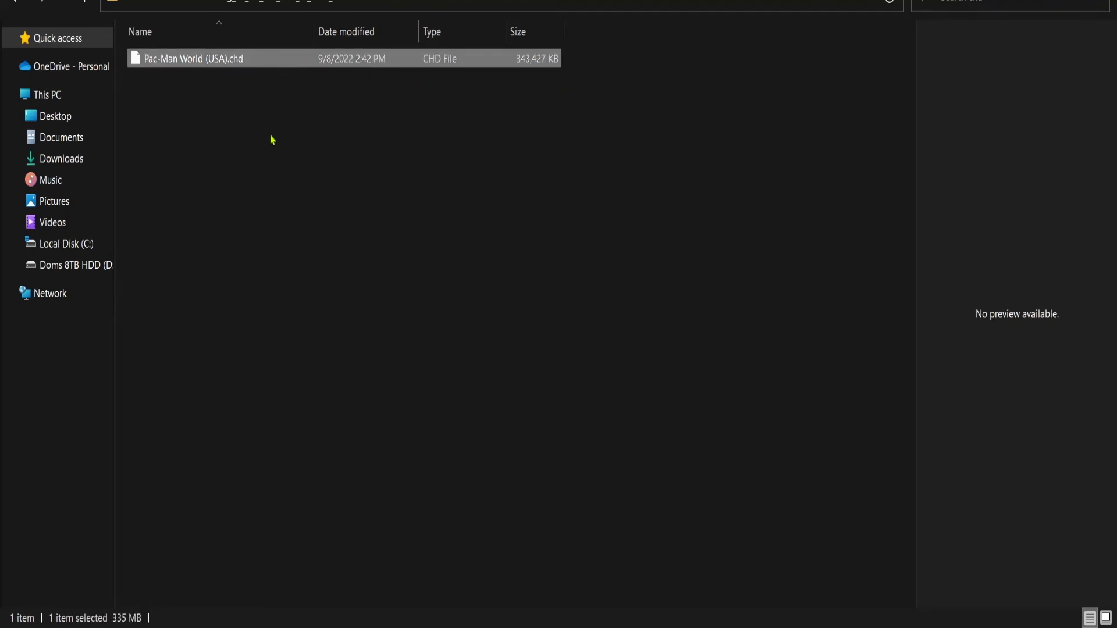
mouse_move(444, 277)
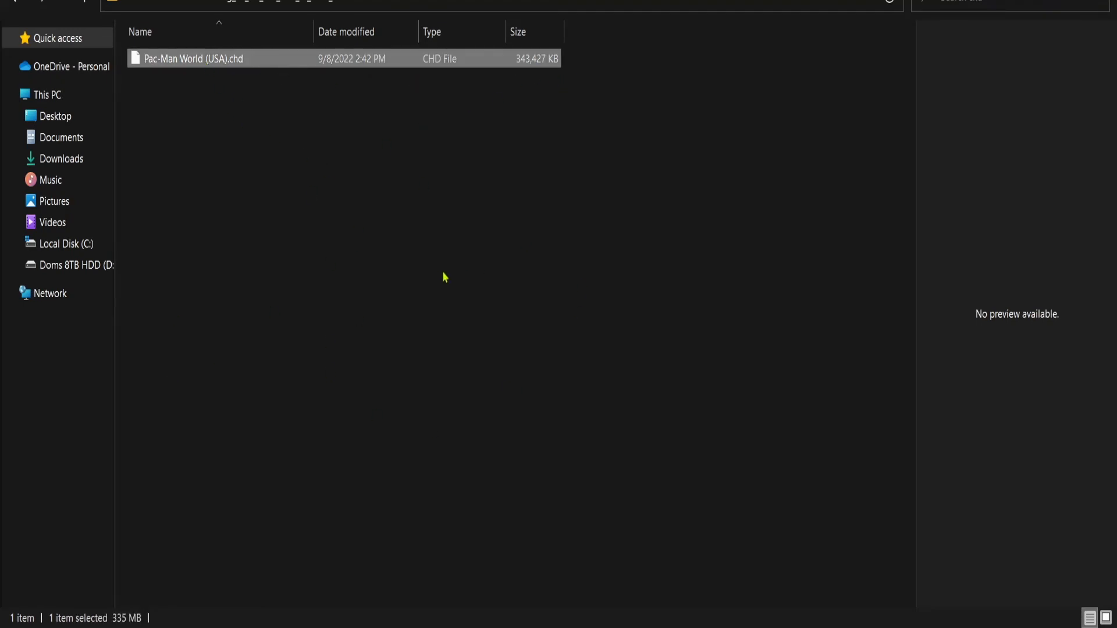
click(208, 190)
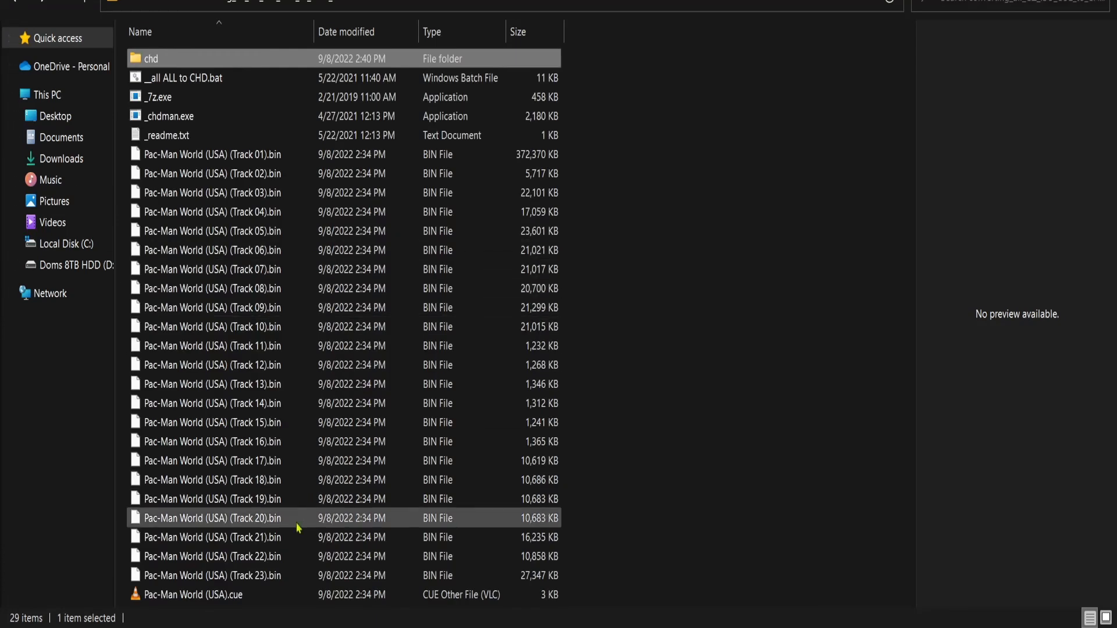
click(212, 153)
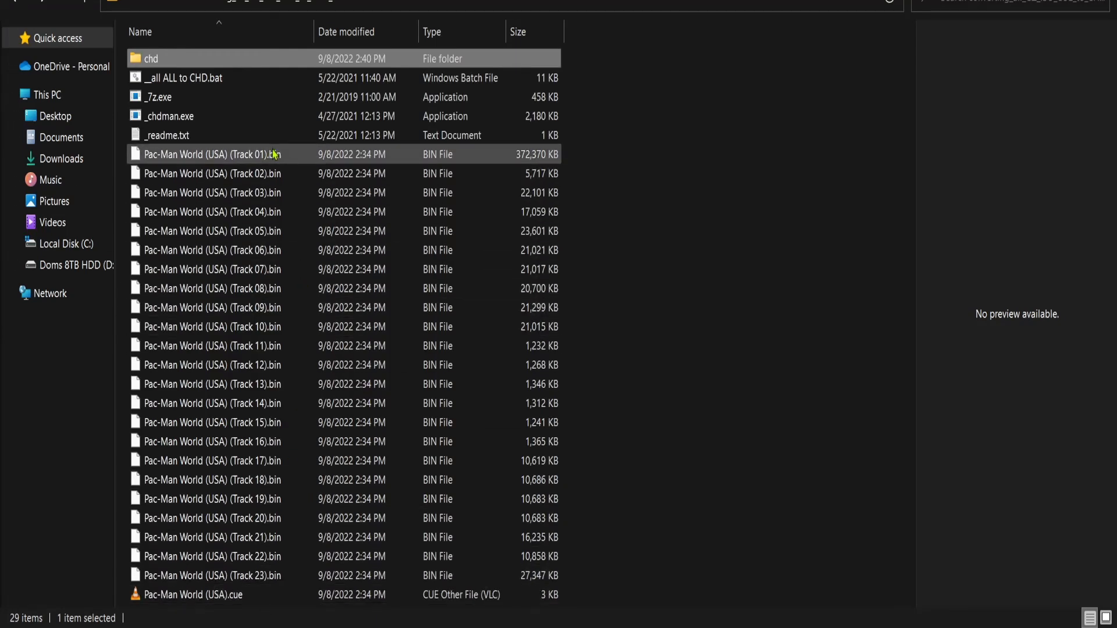
click(213, 594)
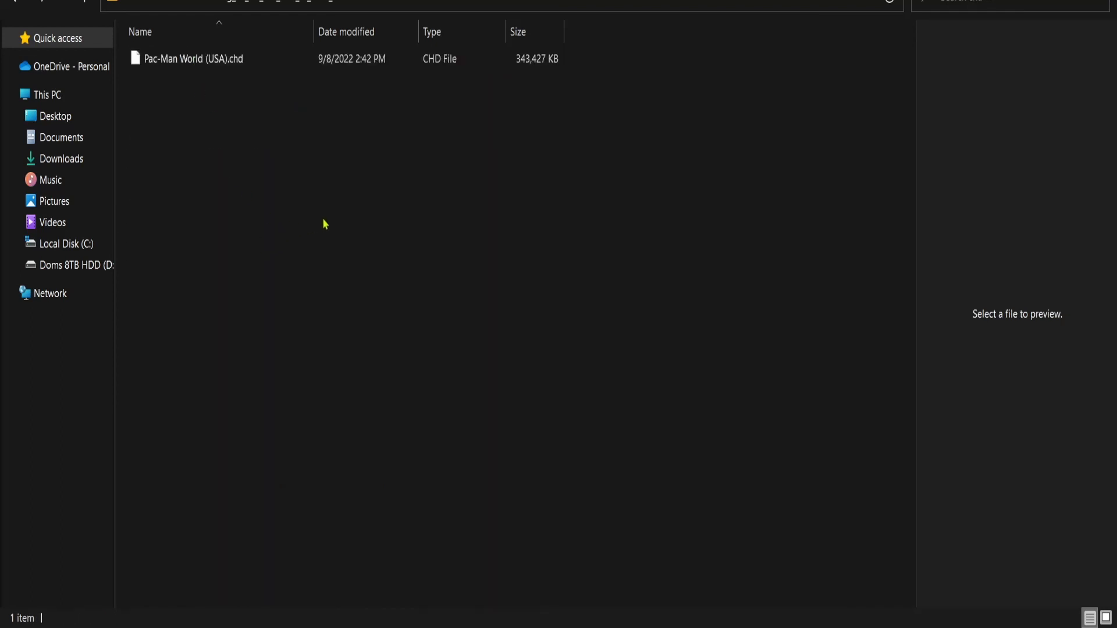
mouse_move(333, 227)
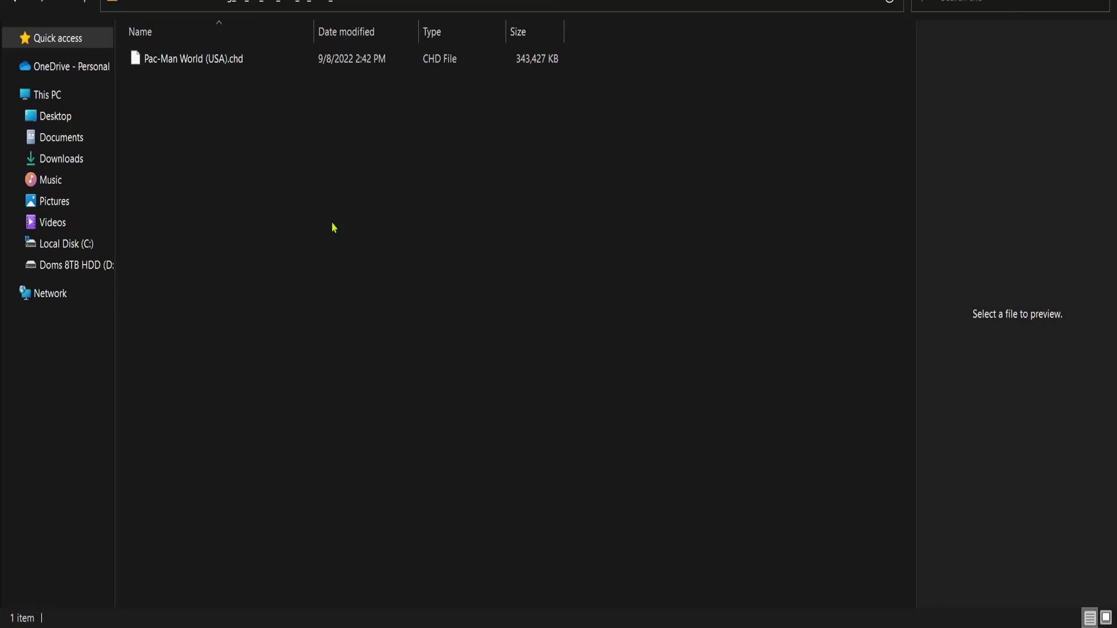
mouse_move(400, 261)
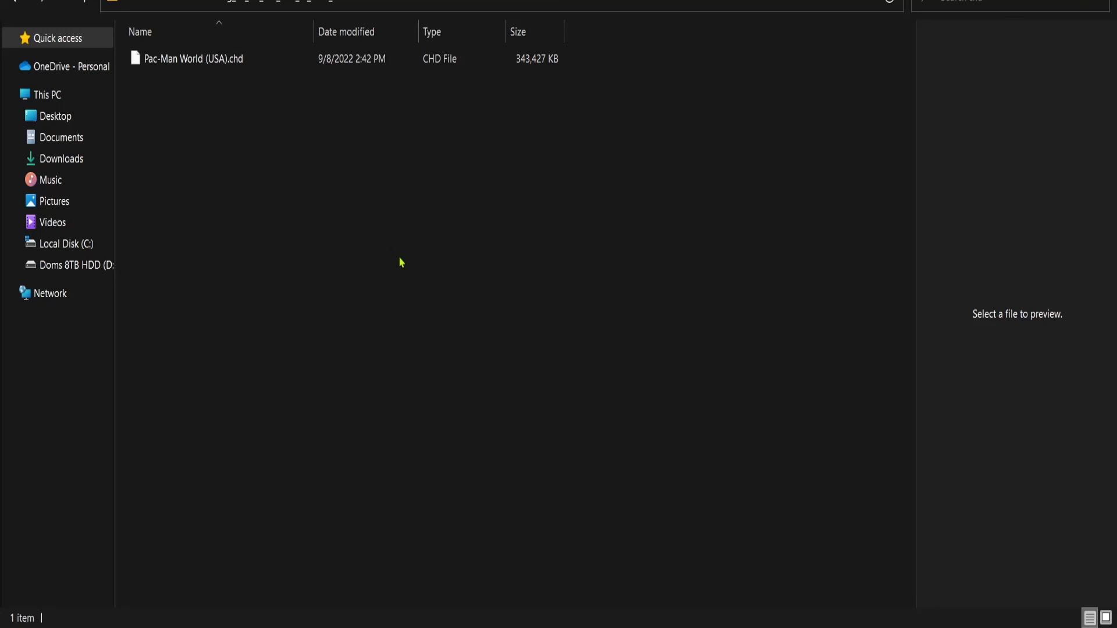
mouse_move(409, 296)
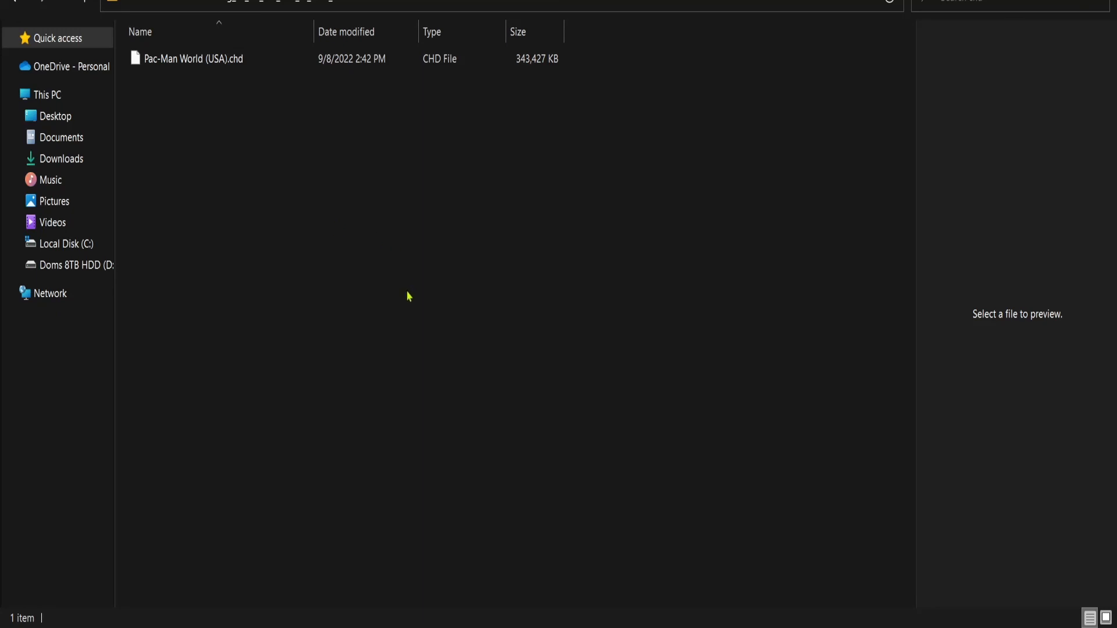